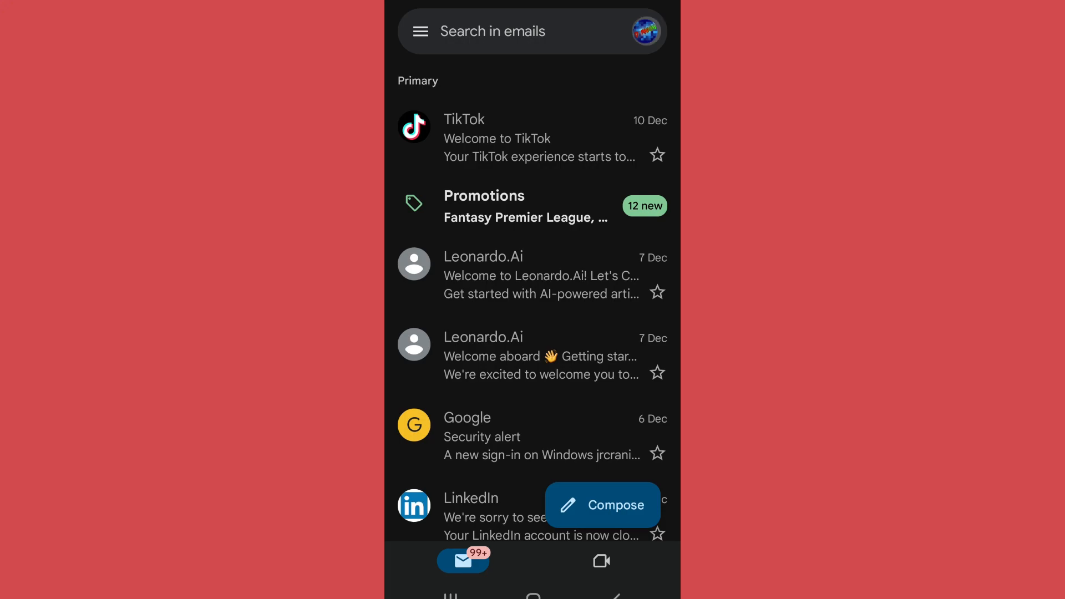
- From the Gmail avatar menu, reach Google Account and its About me personal info page
{"action": "left_click", "coordinate": [646, 32]}
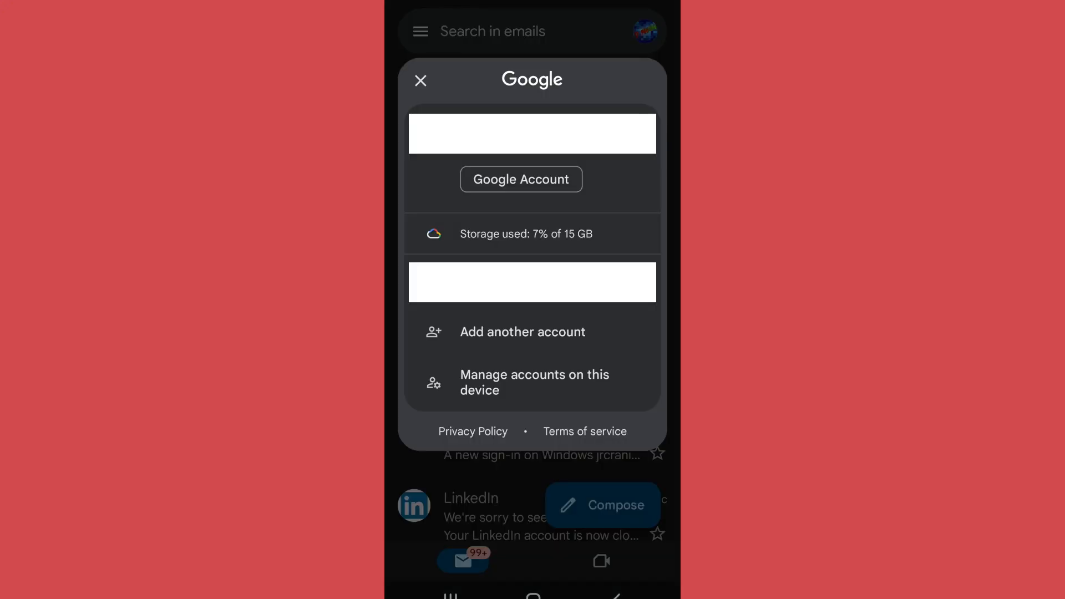
{"action": "left_click", "coordinate": [521, 179]}
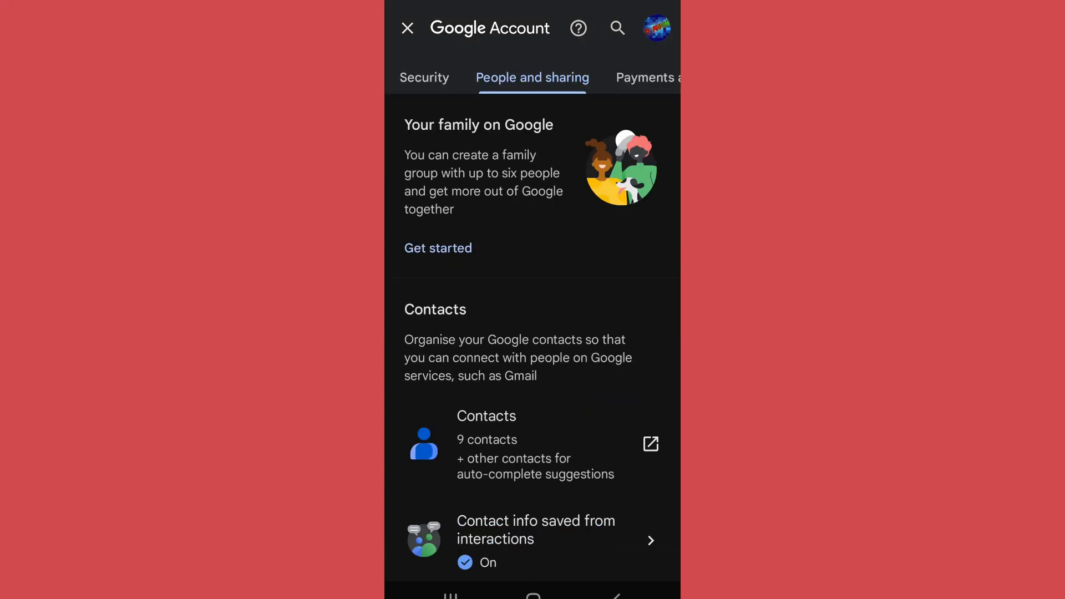
{"action": "scroll", "scroll_direction": "down", "scroll_amount": 3}
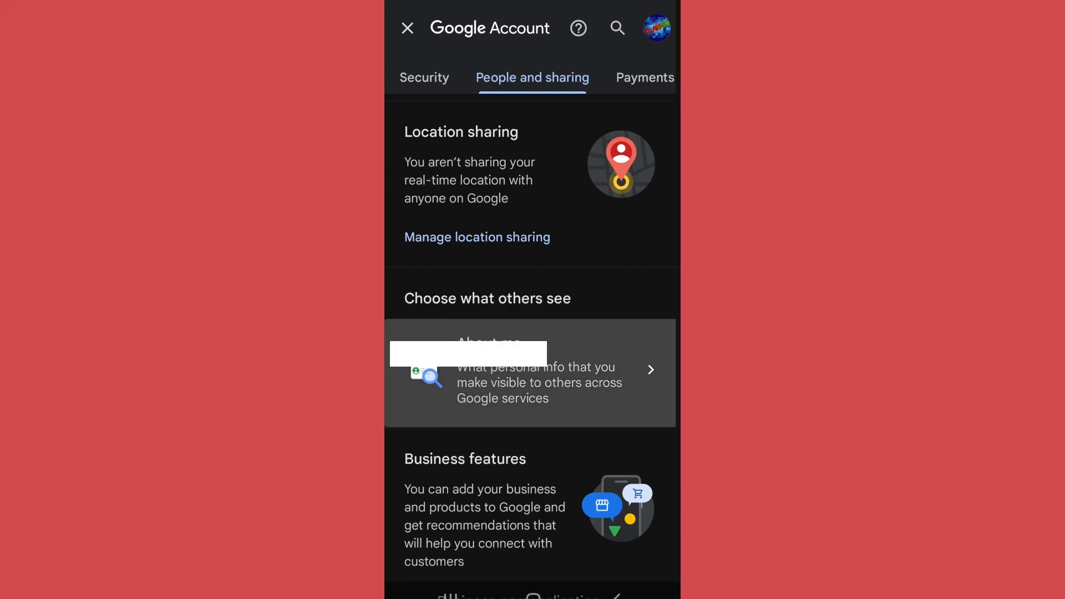
{"action": "left_click", "coordinate": [532, 373]}
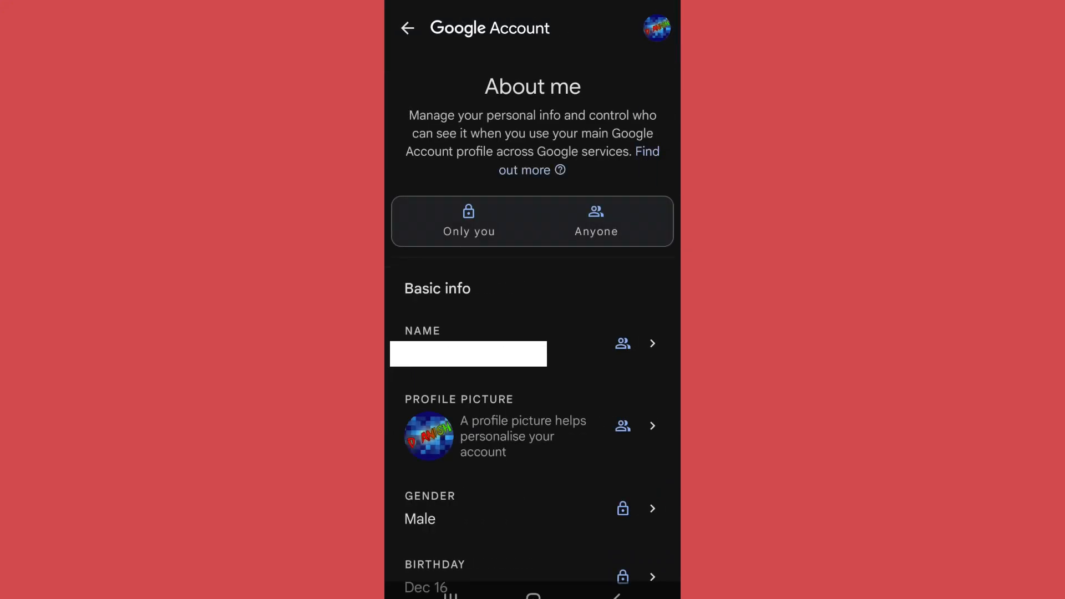
- From Basic info, open Name and its pencil editor with first name and surname fields
{"action": "left_click", "coordinate": [468, 343]}
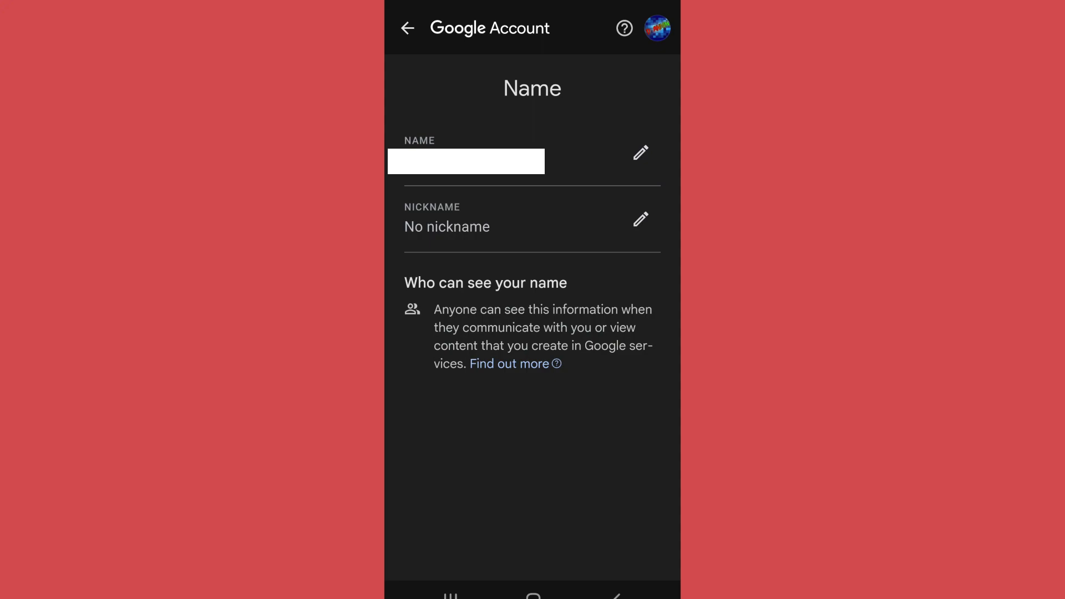
{"action": "left_click", "coordinate": [639, 152]}
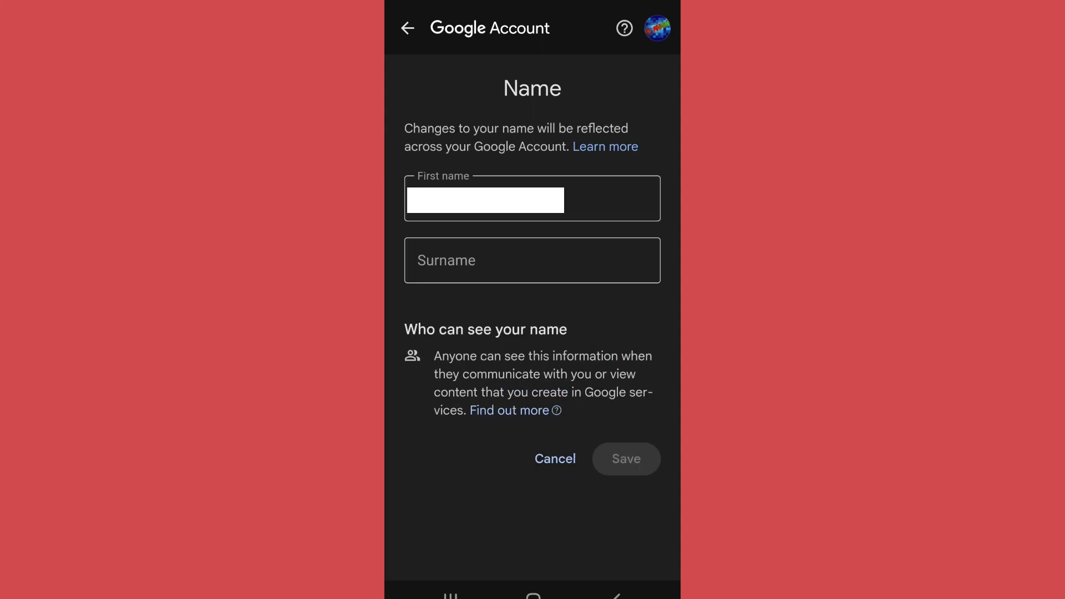